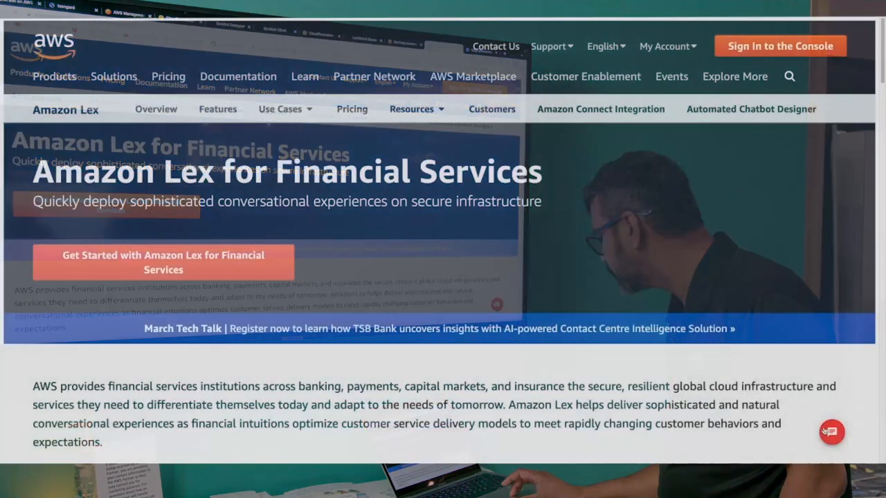
Launch the Card Services Bot chat from the Financial Services page's chat bubble
click(830, 432)
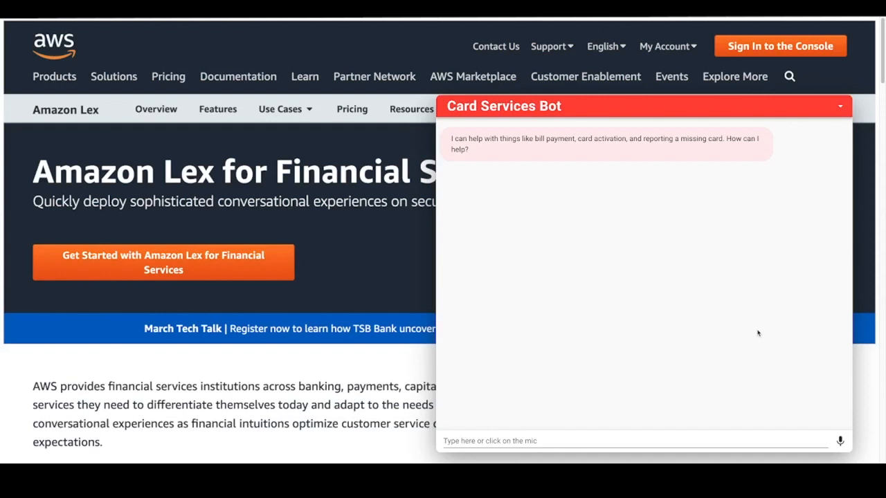
mouse_move(684, 387)
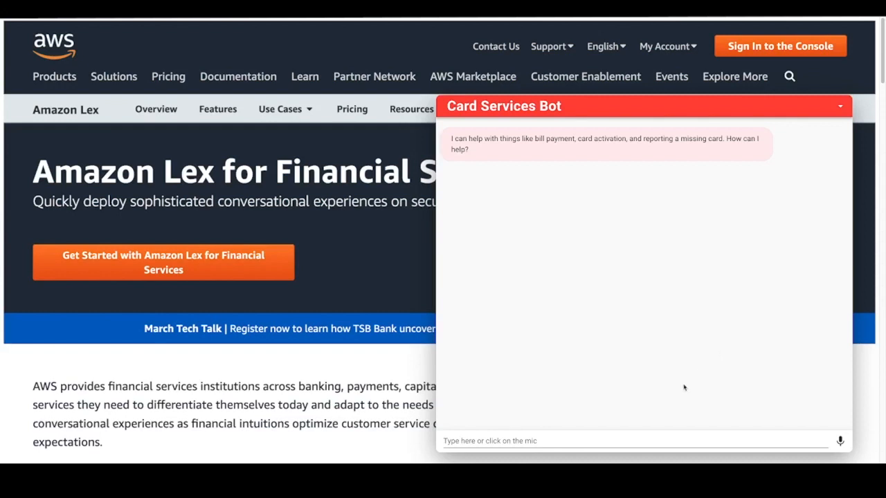
mouse_move(614, 418)
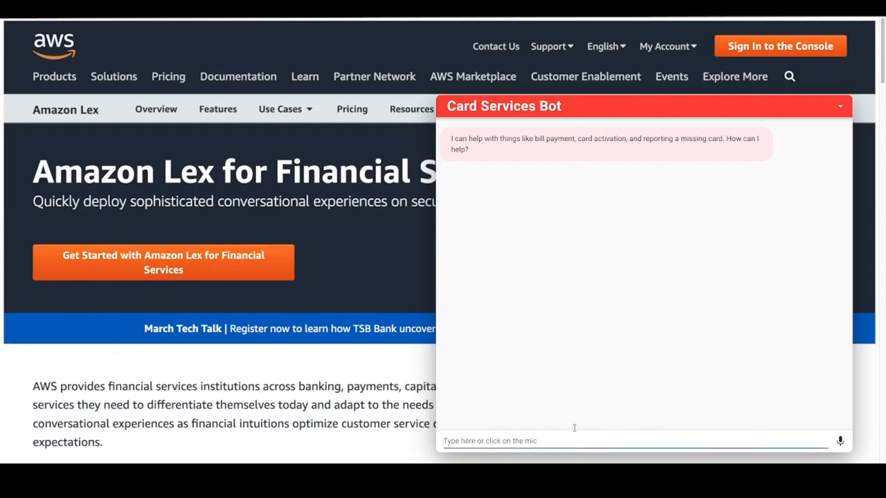
Ask the bot "I would like to pay my bill"
text(I wou)
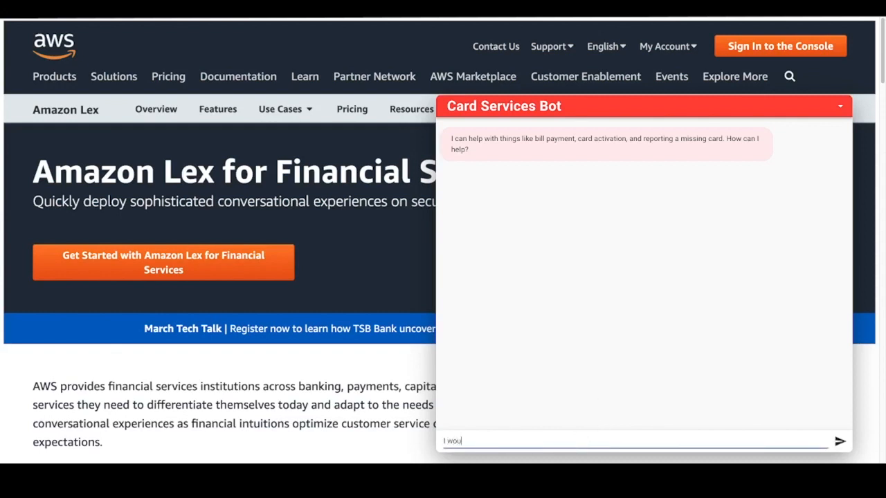
text(ld)
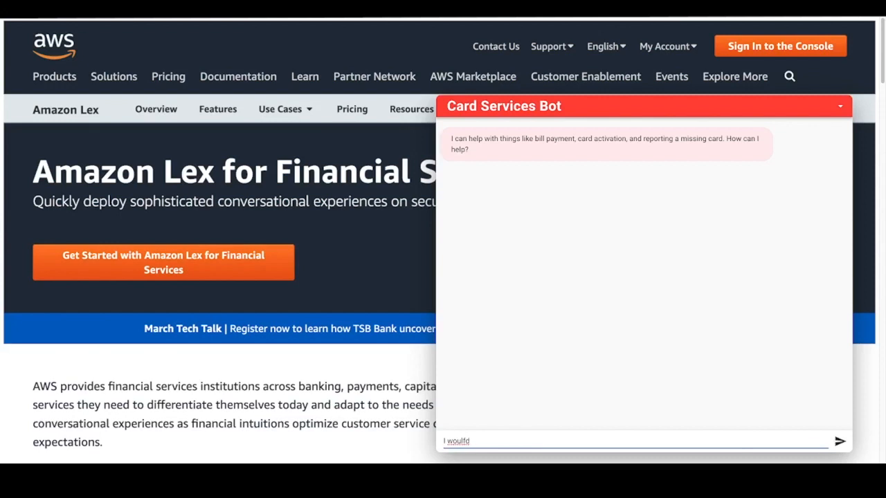
key(Backspace)
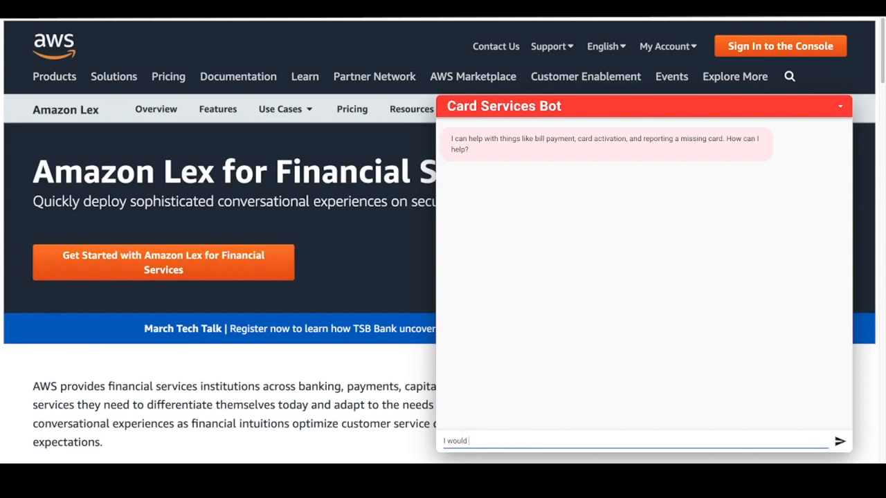
text(like to)
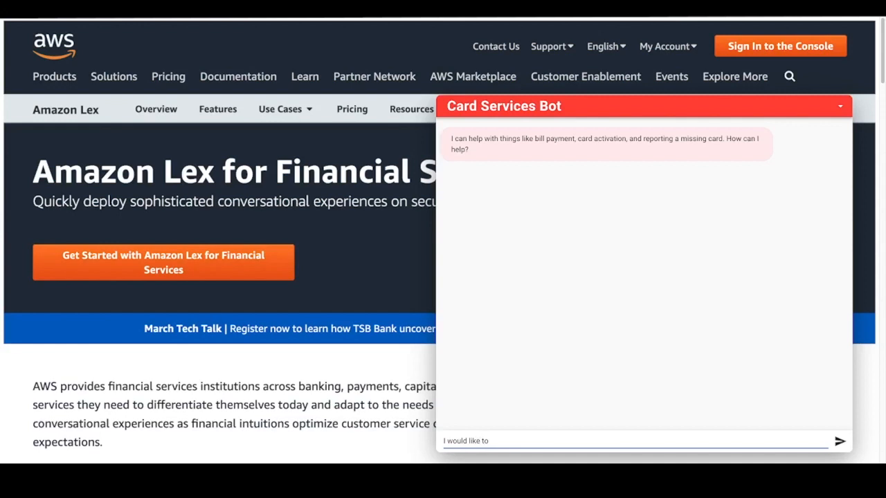
text(pay my bi)
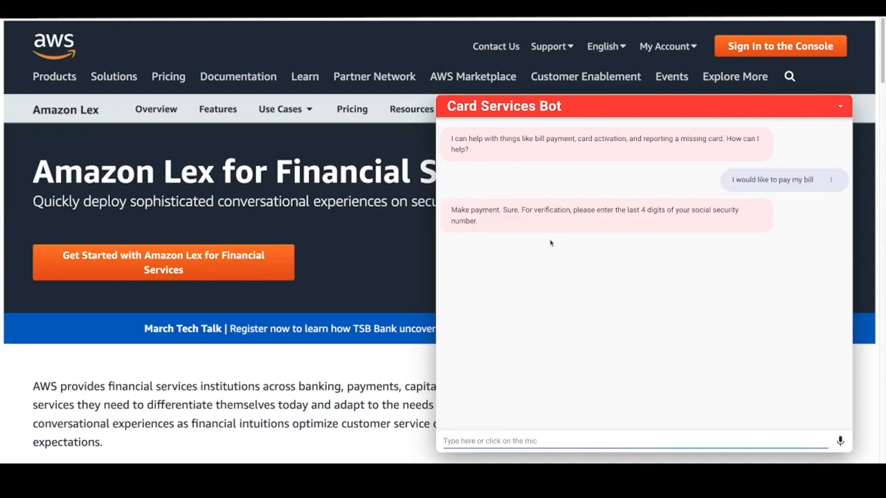
mouse_move(504, 215)
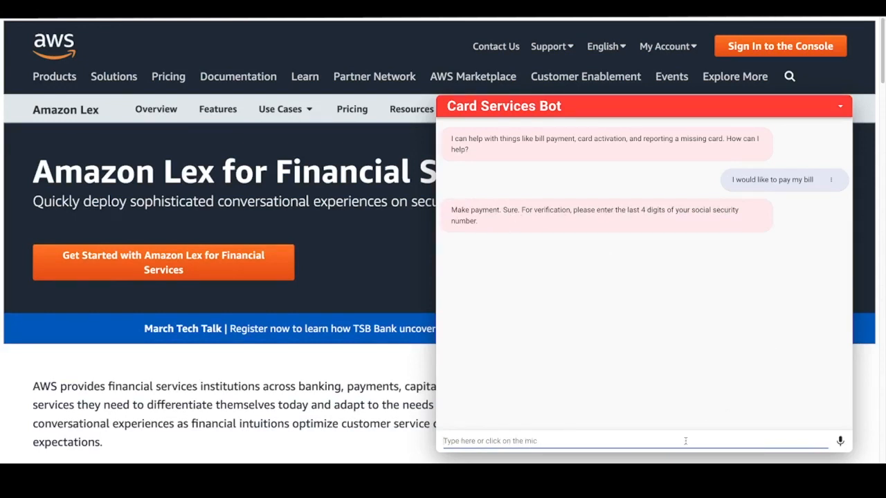
Answer the verification request with the last four digits 6789
text(67)
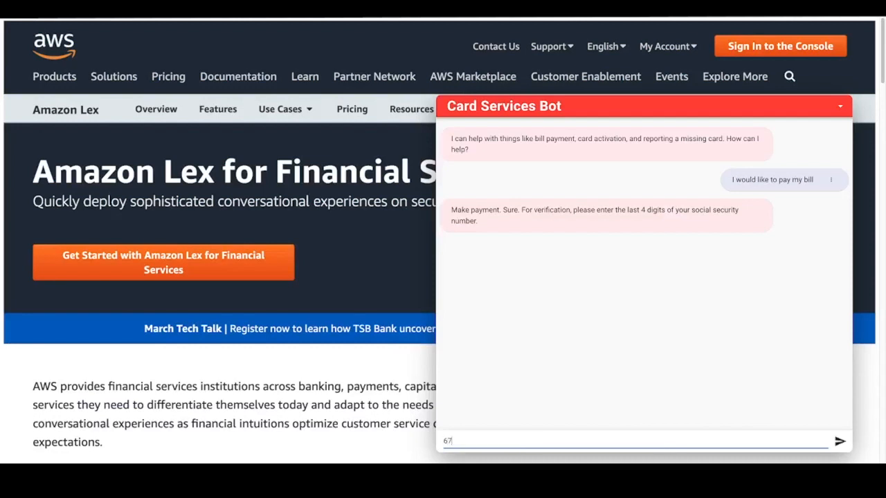
click(840, 441)
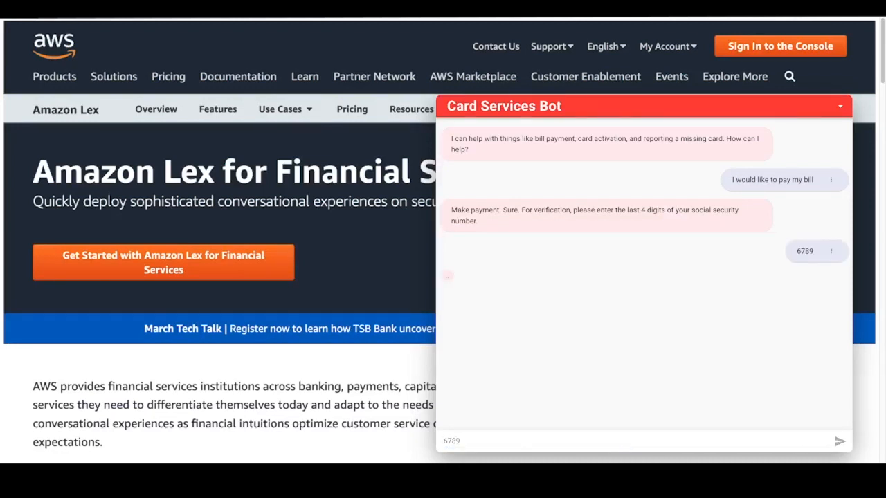
Reply that the payment should come from the same account
click(838, 440)
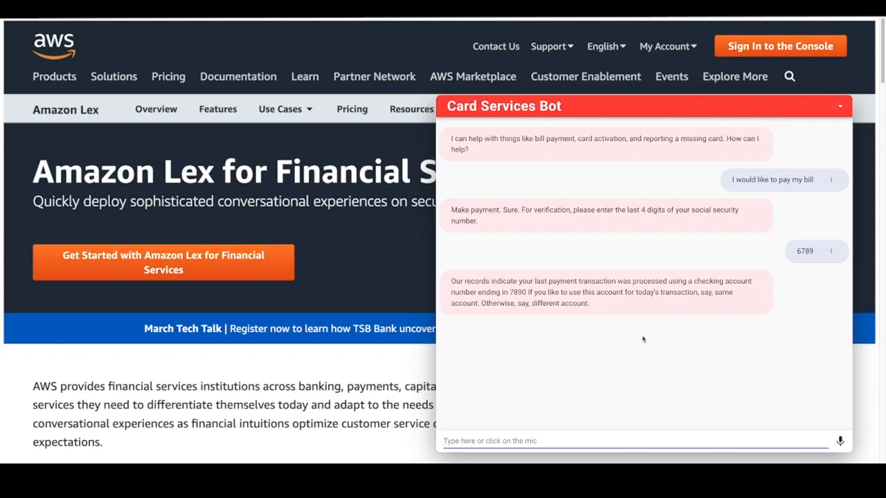
mouse_move(616, 399)
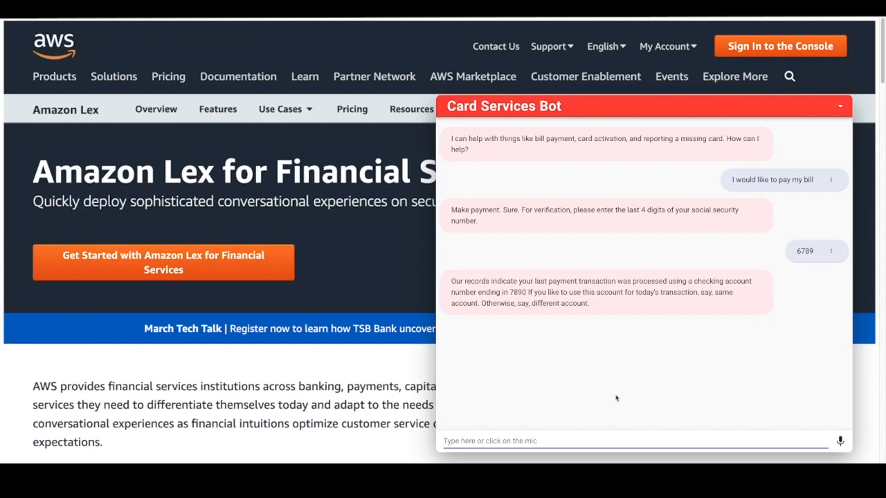
text(same)
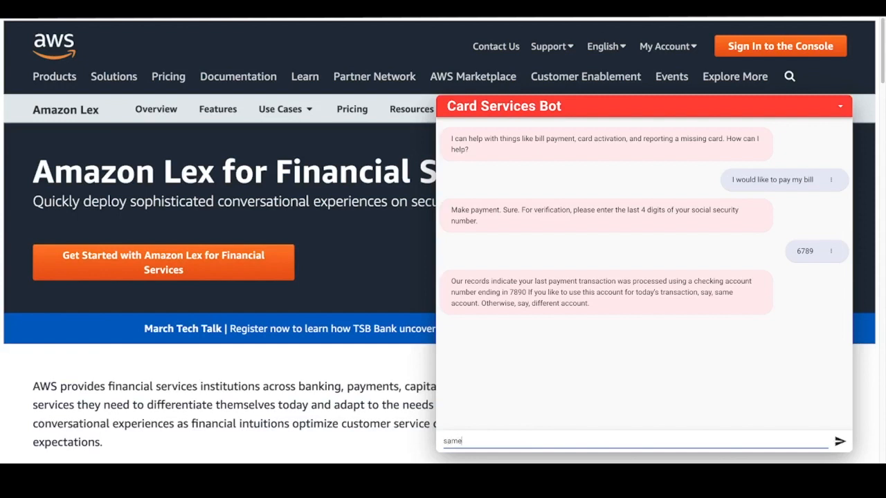
text(account)
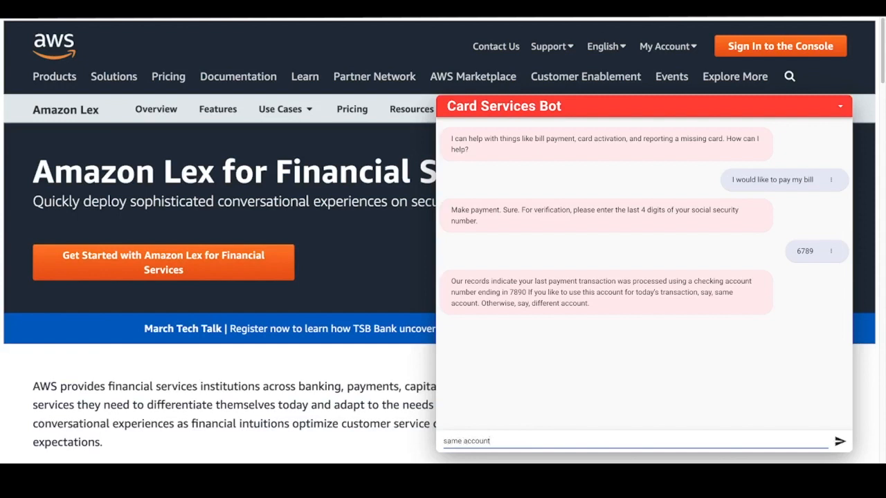
click(839, 442)
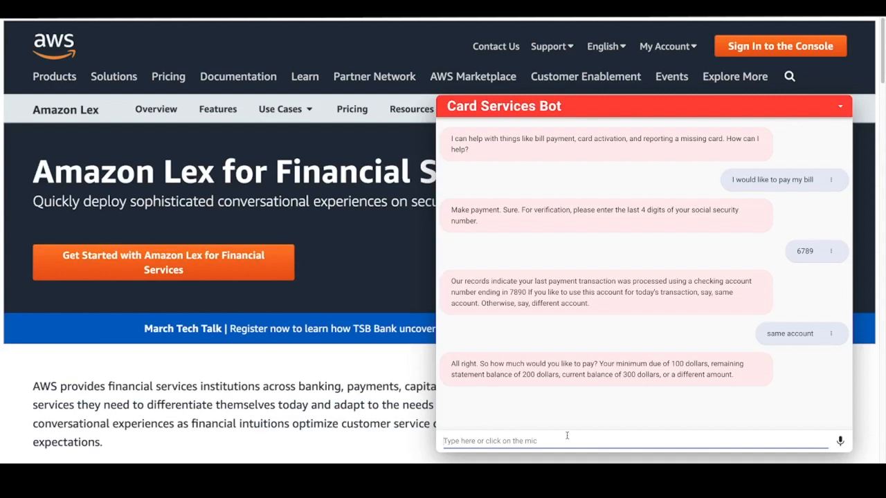
Answer 300 as the amount, then start replying "current payment amount"
text(30)
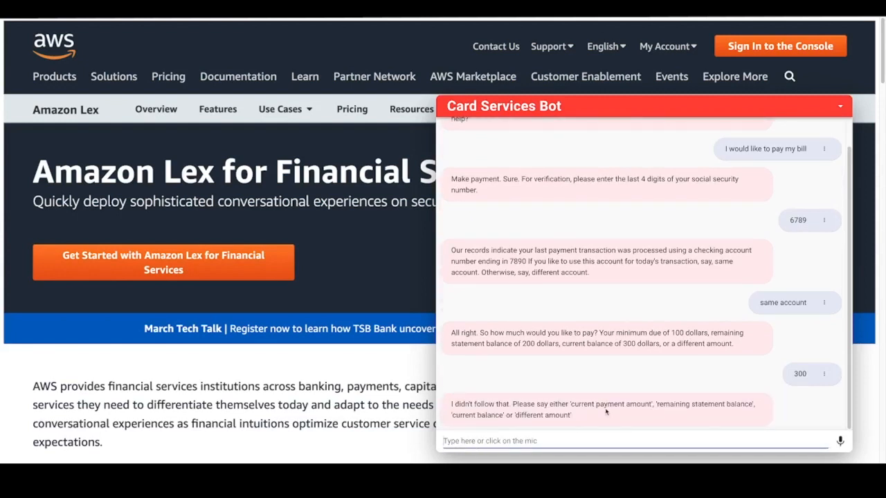
text(current)
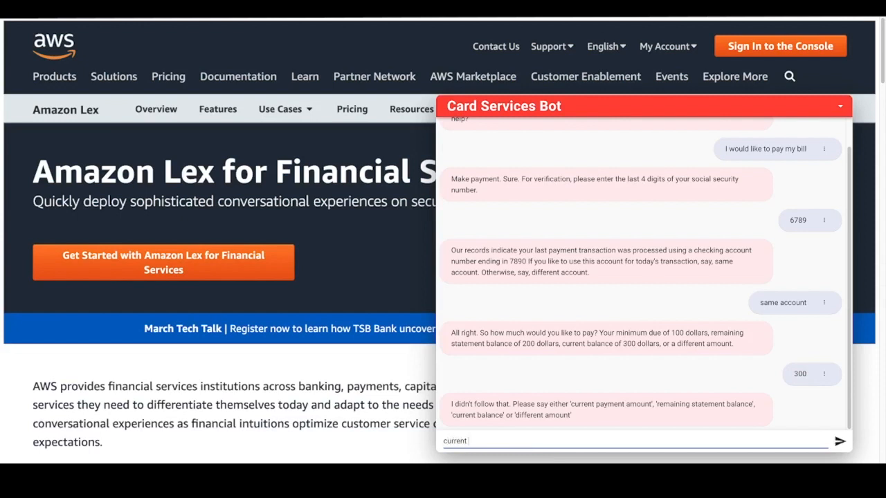
text(payment amount)
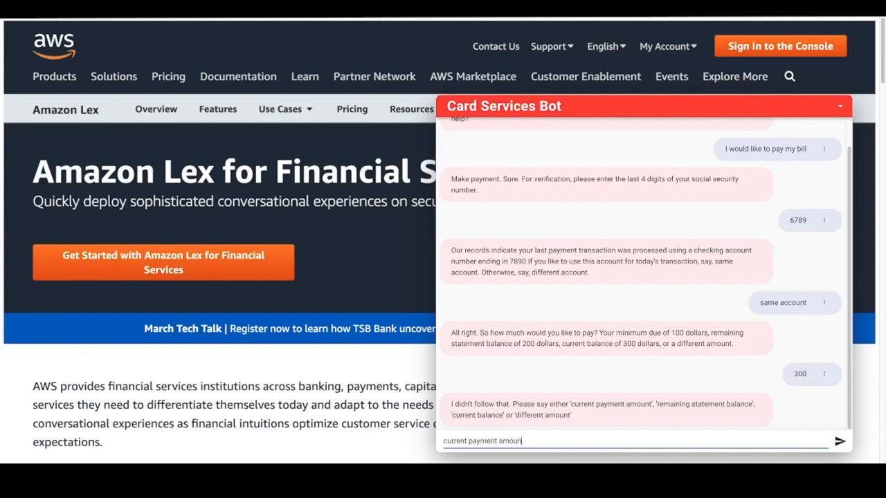
click(840, 441)
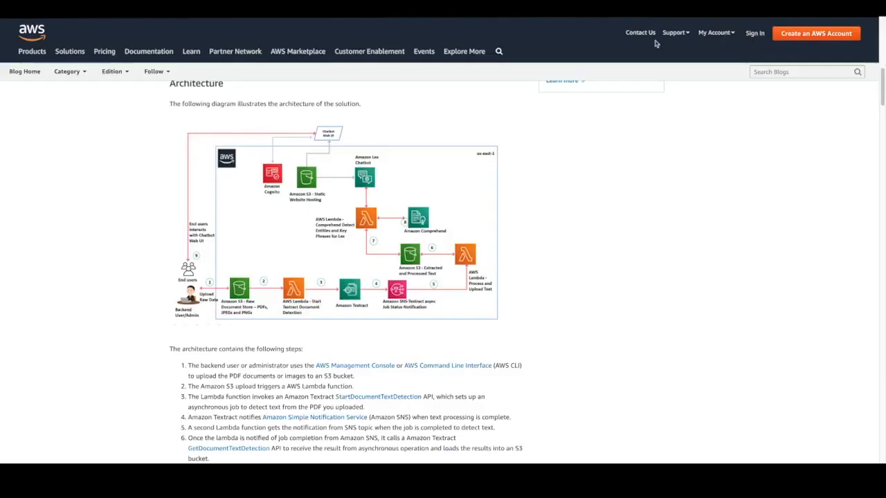
mouse_move(659, 174)
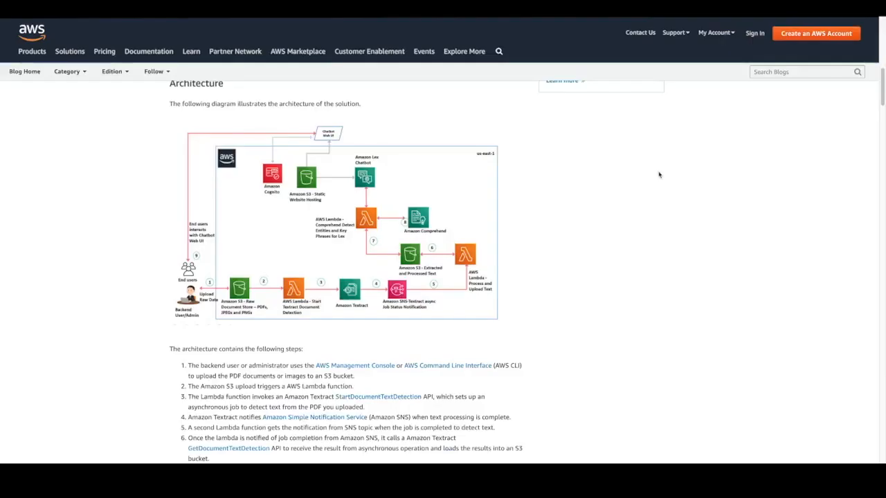